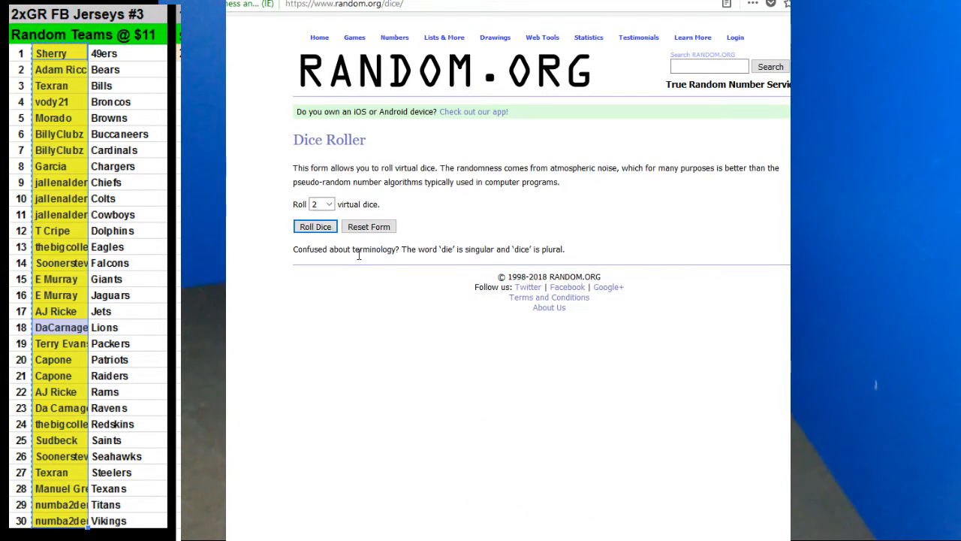
# Switch from the Dice Roller to the List Randomizer for the participant names.
pyautogui.click(445, 36)
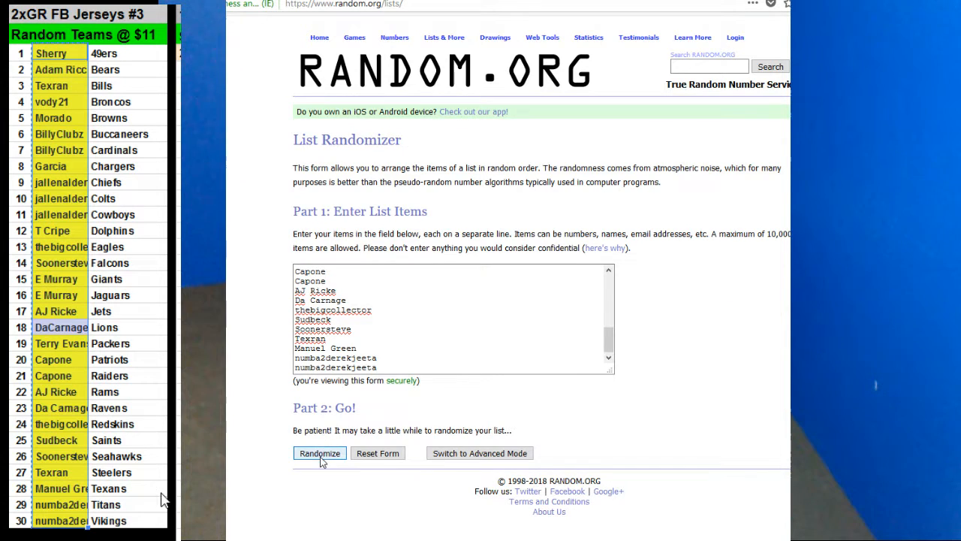
# Randomize the participant names list twice in a row.
pyautogui.click(319, 453)
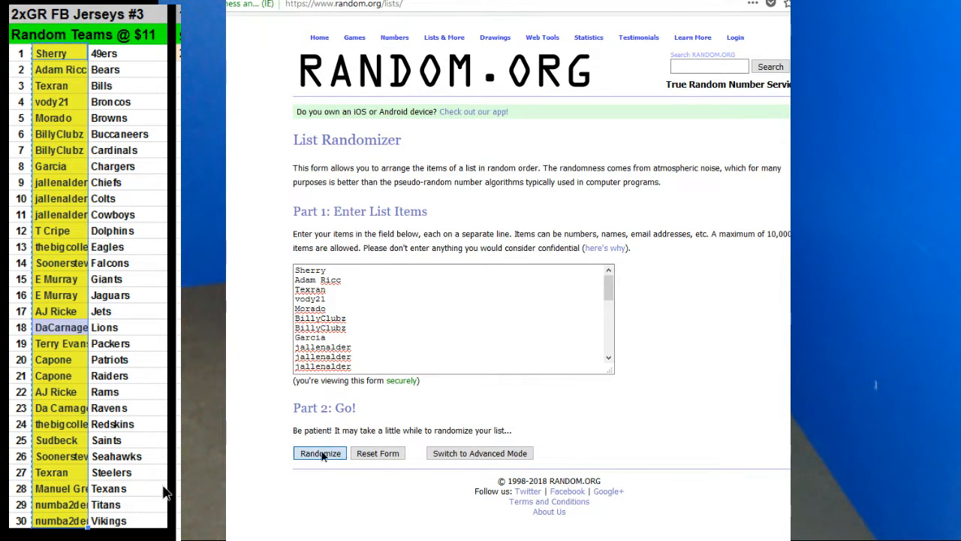
pyautogui.click(319, 454)
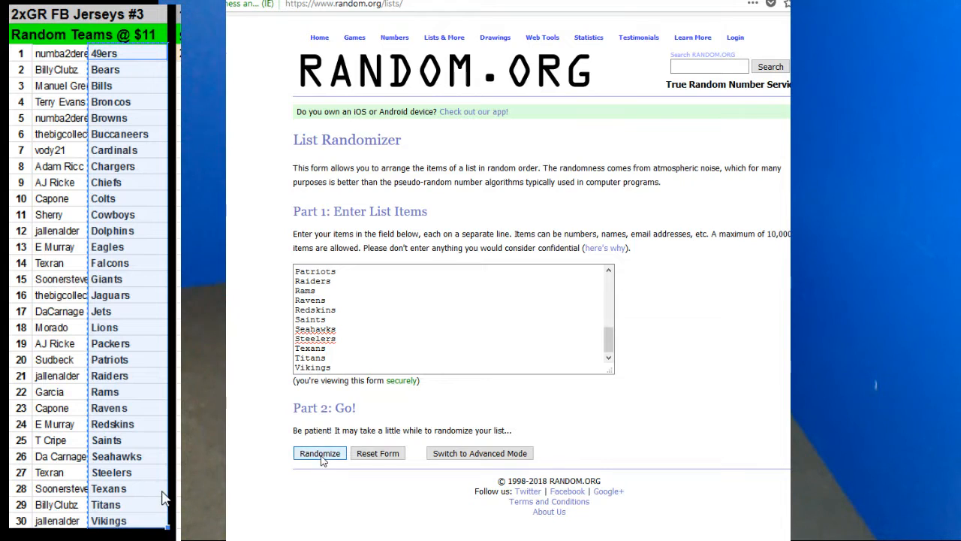
# Randomize the list of 30 NFL teams.
pyautogui.click(318, 453)
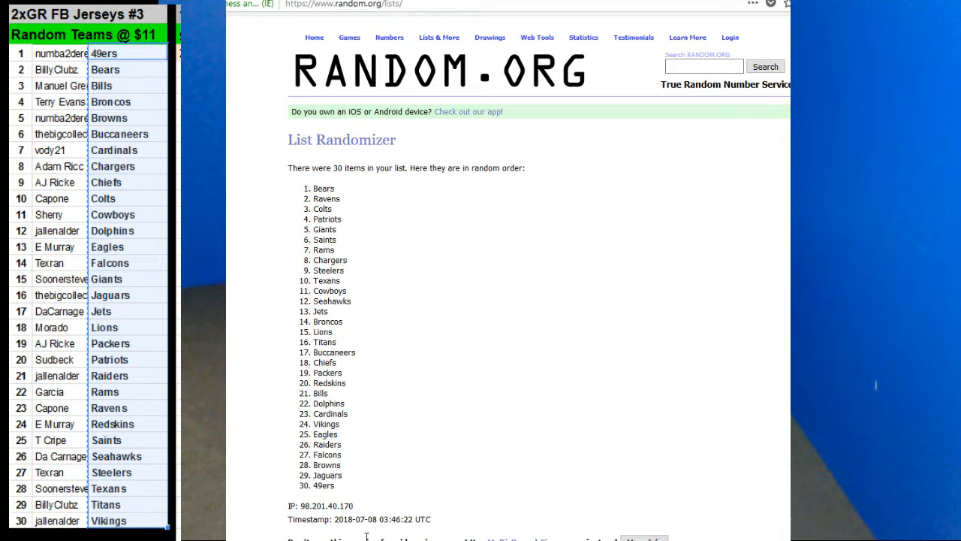
pyautogui.moveTo(472, 519)
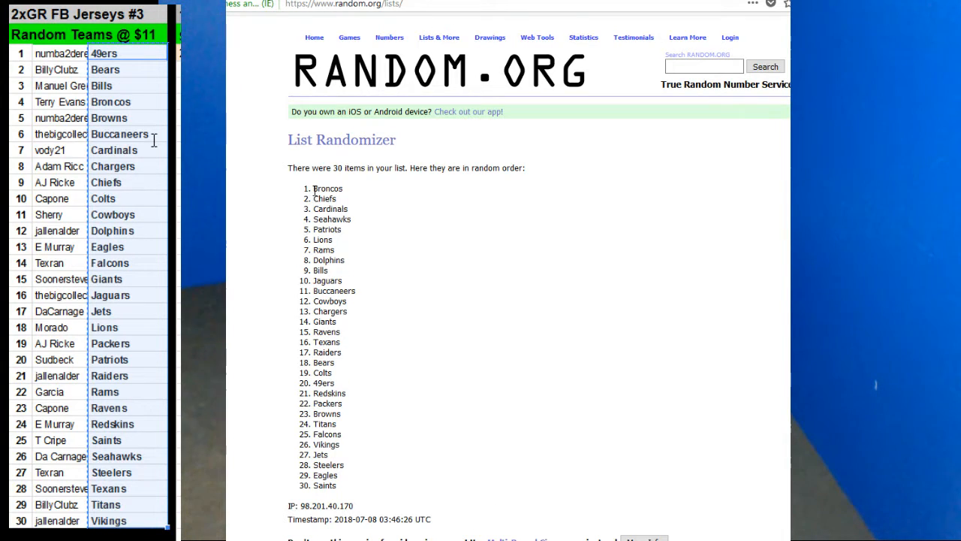
# Copy the shuffled team list and bring up cell actions in the sheet's team column.
pyautogui.moveTo(312, 188); pyautogui.dragTo(353, 485)
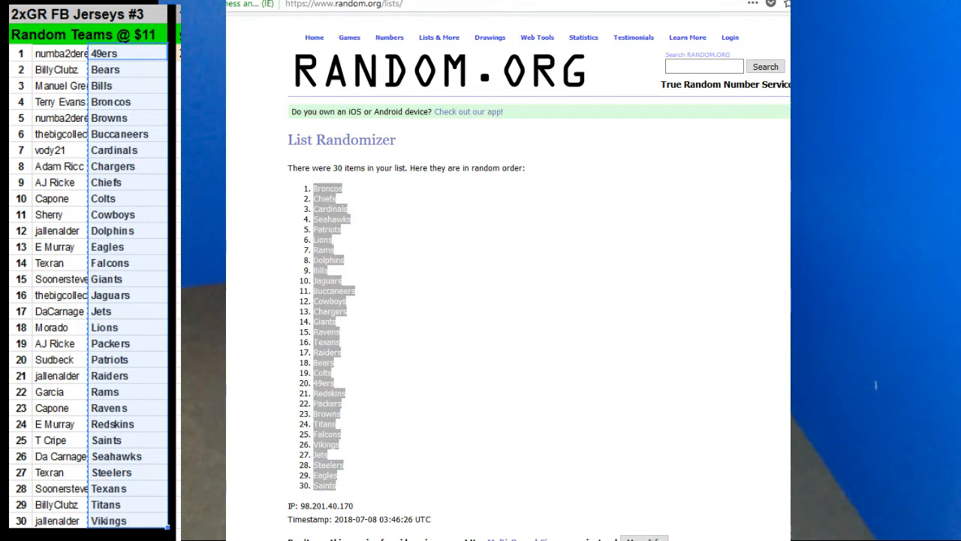
pyautogui.moveTo(129, 69)
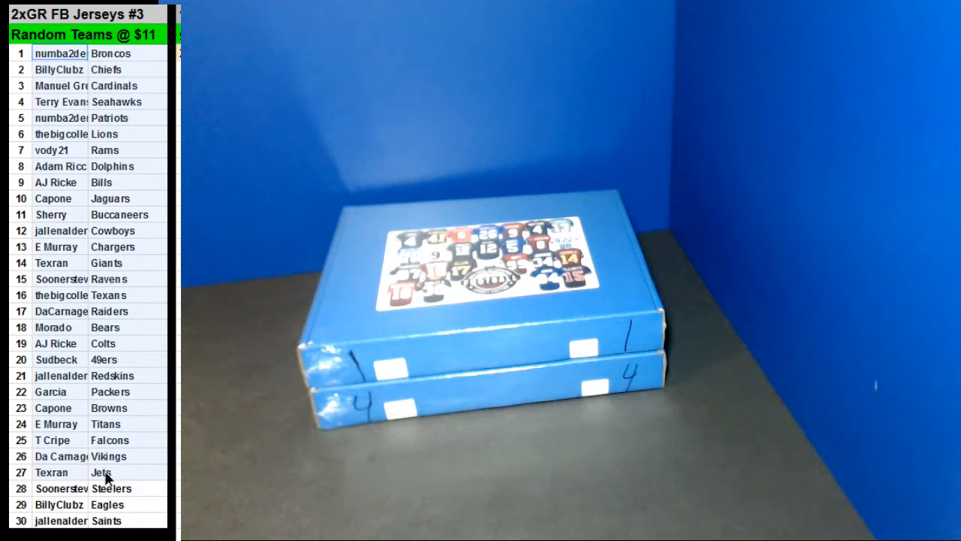
pyautogui.rightClick(103, 471)
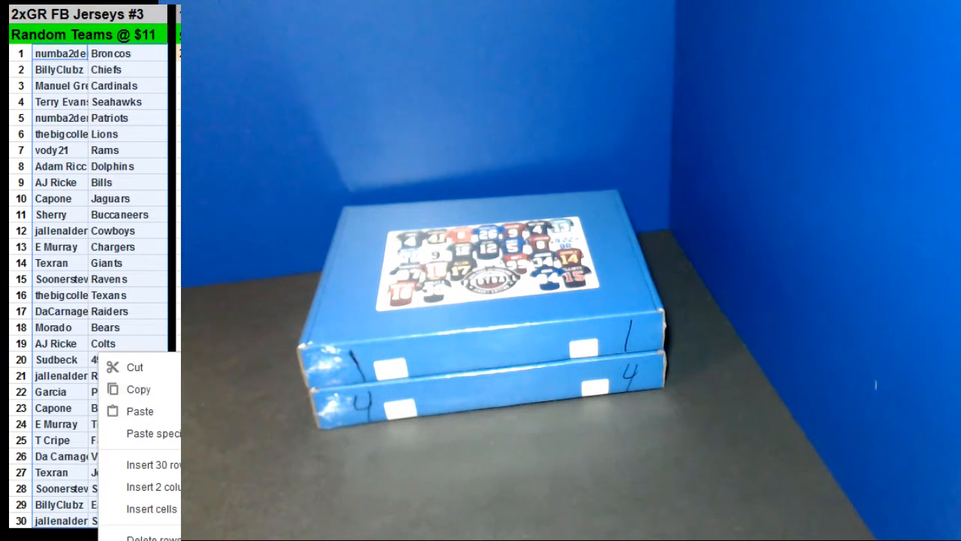